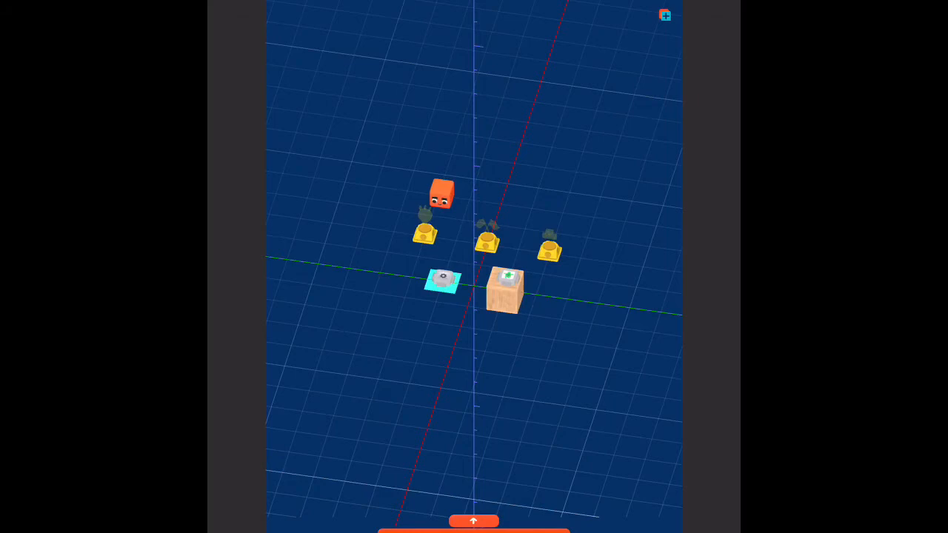
# Step: Zoom in on the chips and blocks and reveal the youcubed Blocks tray
pyautogui.click(506, 289)
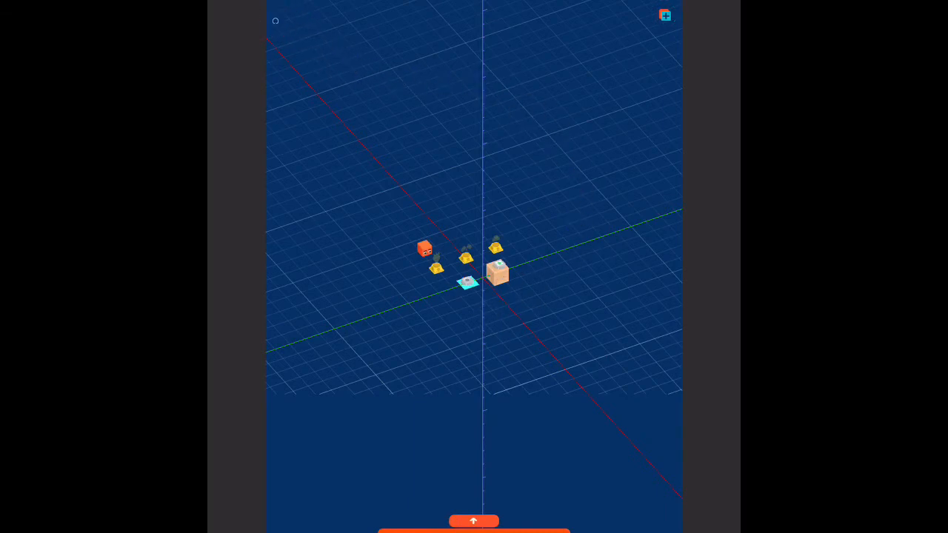
pyautogui.click(474, 521)
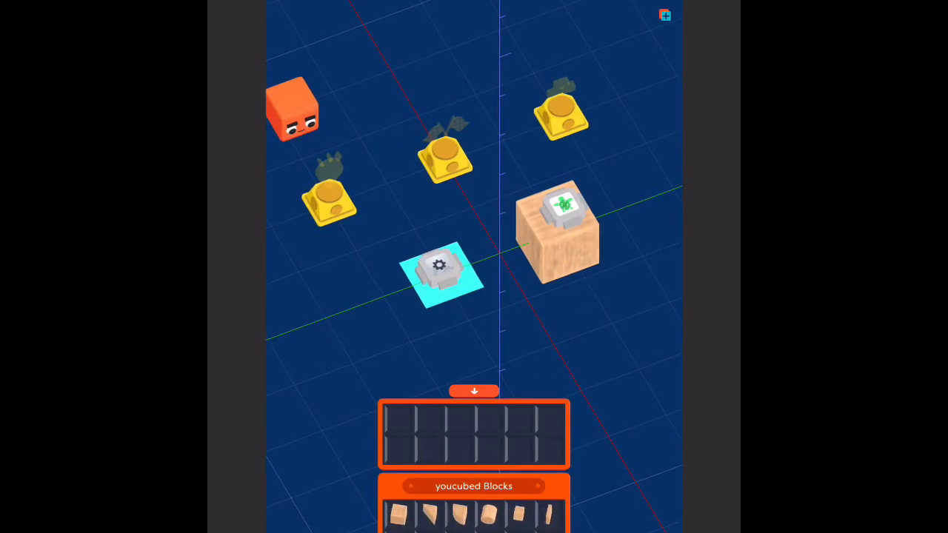
# Step: Show the youcubed Blocks settings: position 0,1,0, rotation 0,0,0, scale 1, Moddable
pyautogui.click(556, 222)
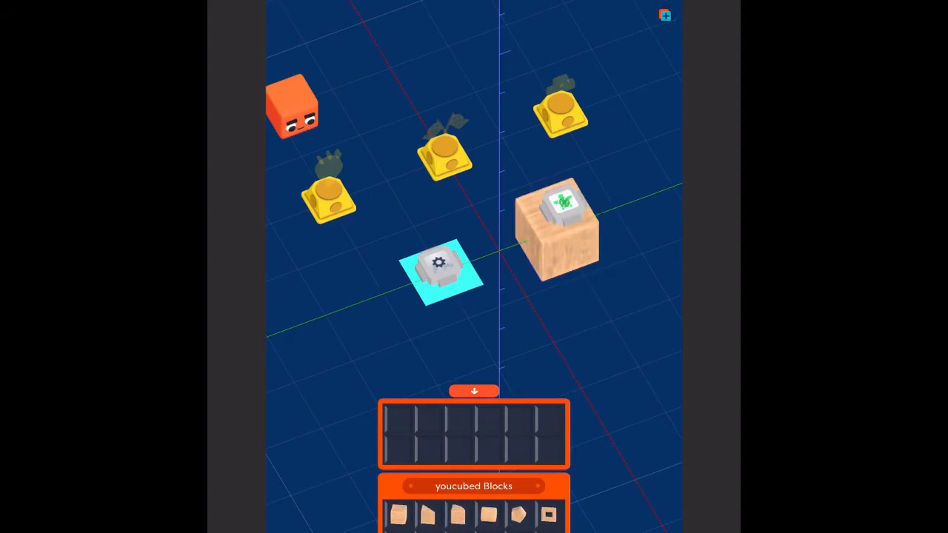
pyautogui.click(556, 225)
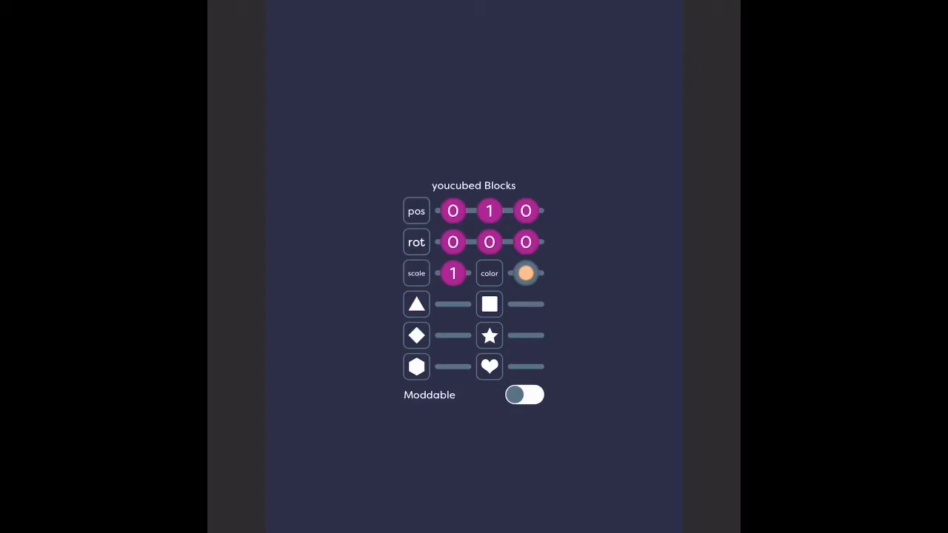
# Step: Return to the 3D scene and select the gear tile
pyautogui.click(525, 394)
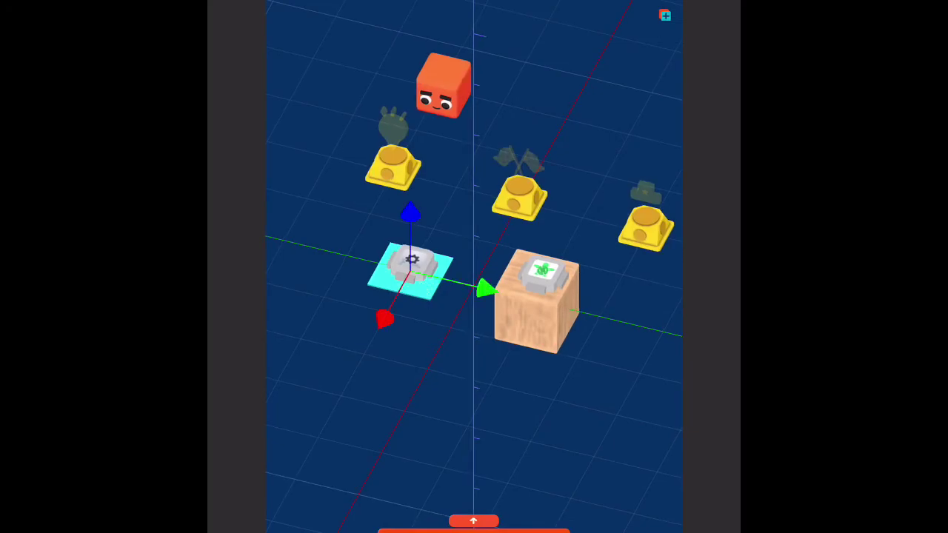
# Step: View the chip program (2, multiply, 1) in the Engine and reveal a chip's actions
pyautogui.click(411, 267)
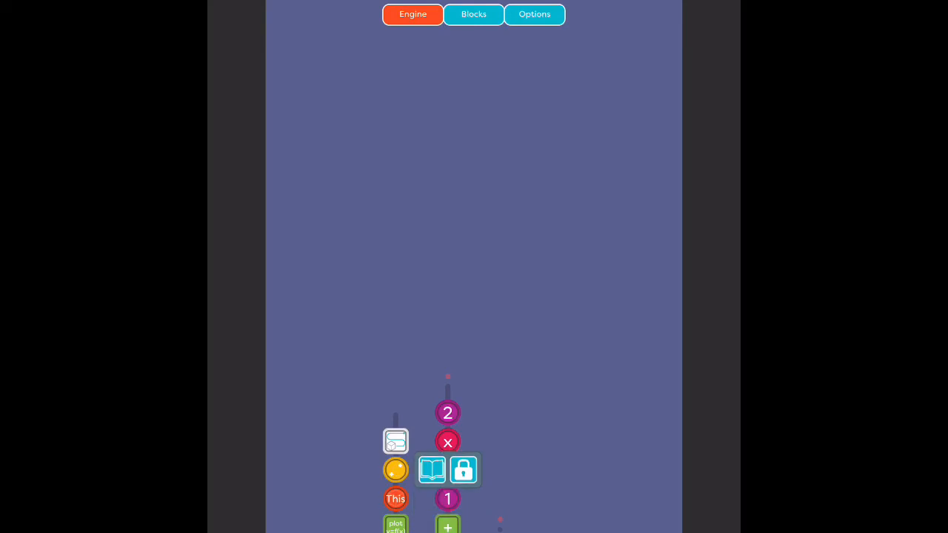
pyautogui.click(433, 471)
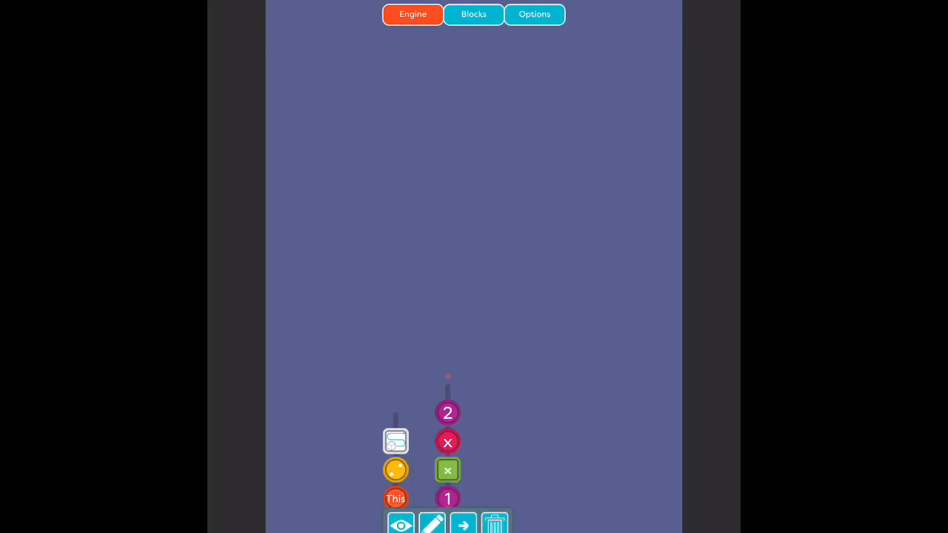